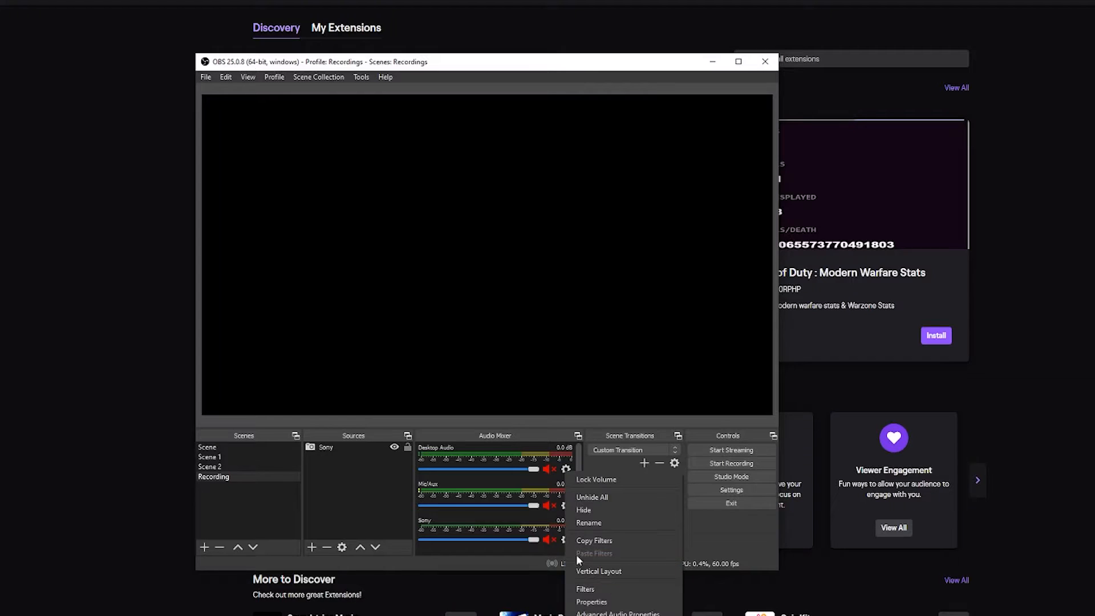
Dismiss the Desktop Audio options menu so Elgato Sound Capture's Advanced settings come forward.
{"action": "left_click", "coordinate": [591, 601]}
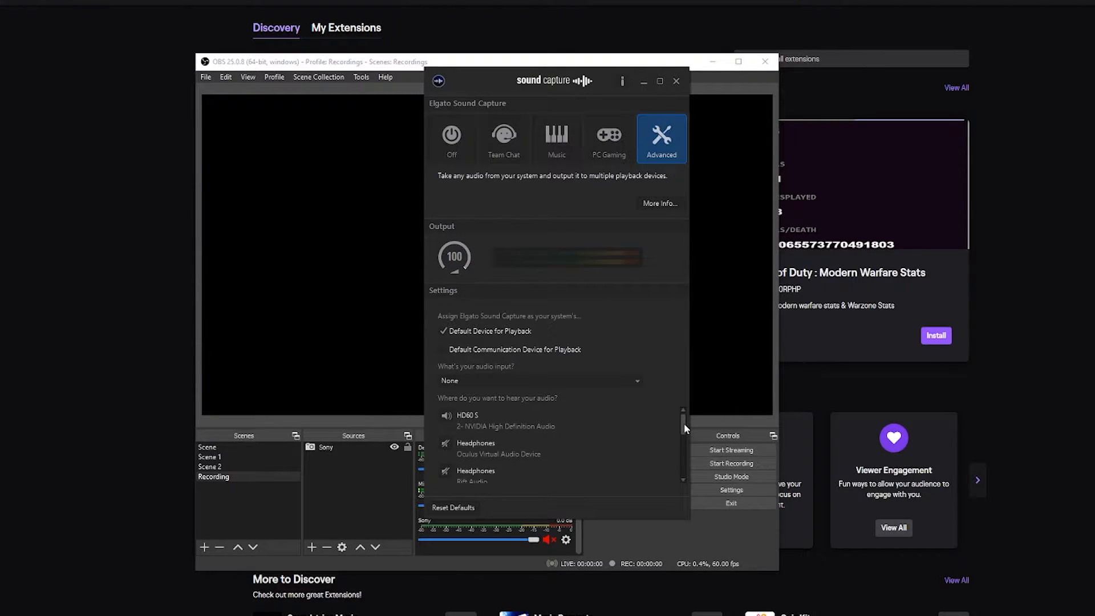
{"action": "scroll", "scroll_direction": "down", "scroll_amount": 3}
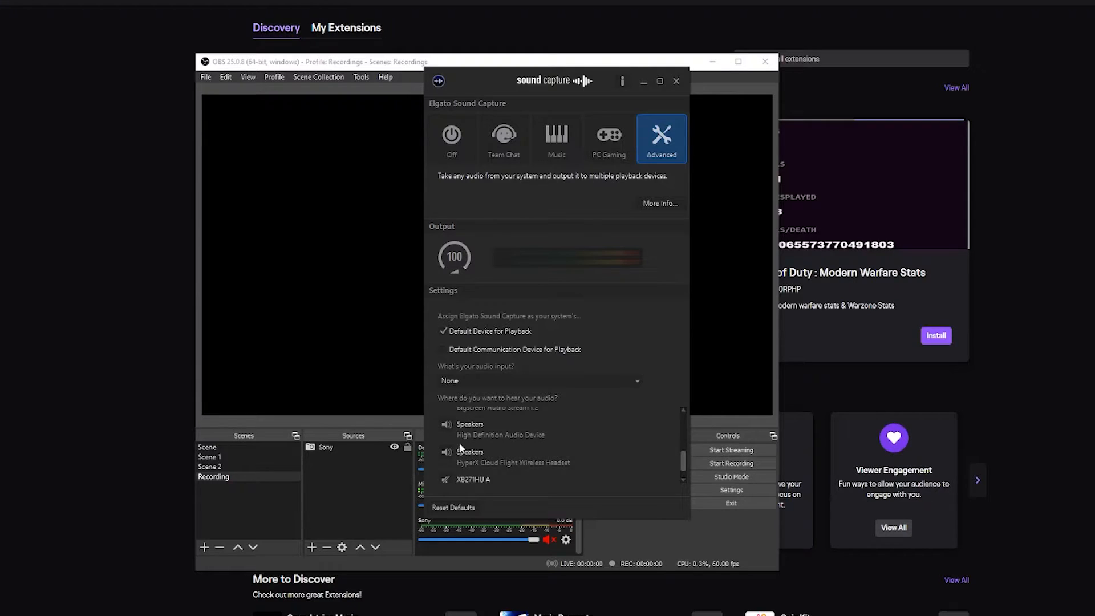
{"action": "scroll", "scroll_direction": "down", "scroll_amount": 3}
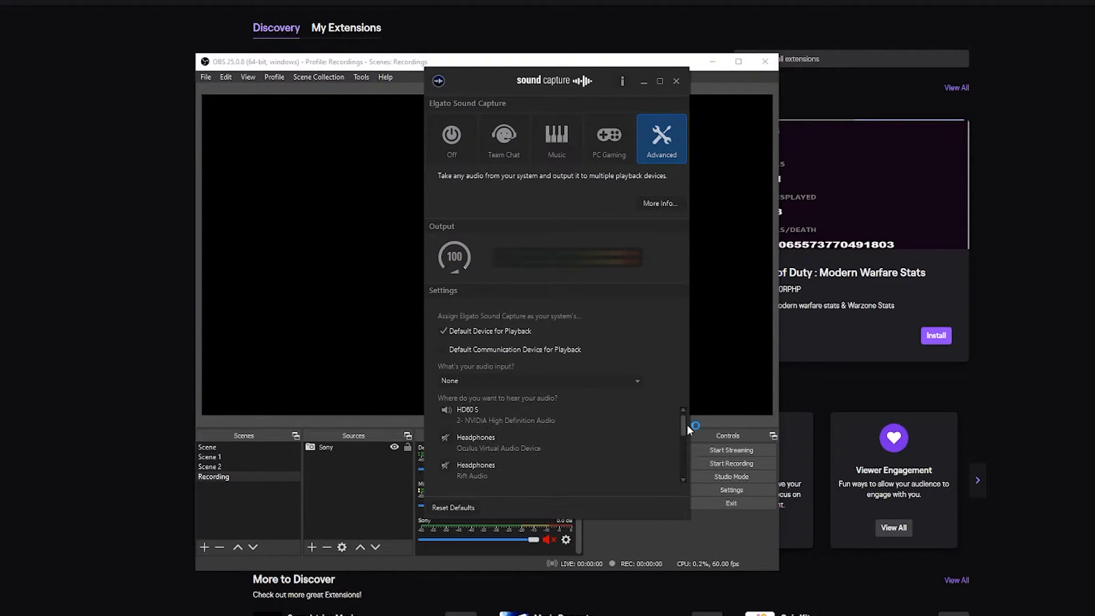
{"action": "scroll", "scroll_direction": "down", "scroll_amount": 3}
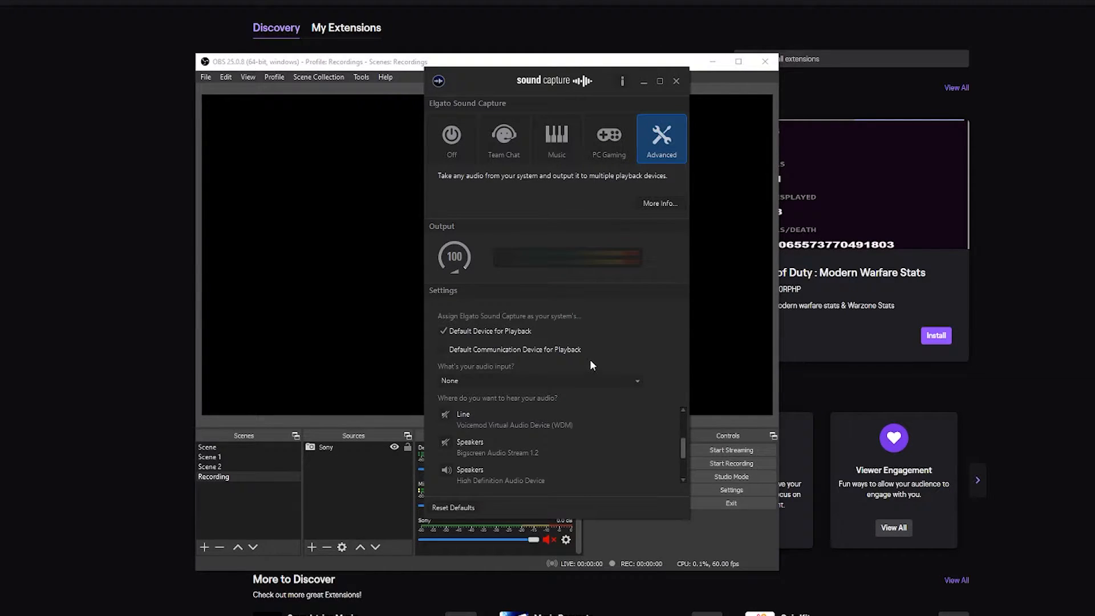
{"action": "left_click", "coordinate": [675, 81]}
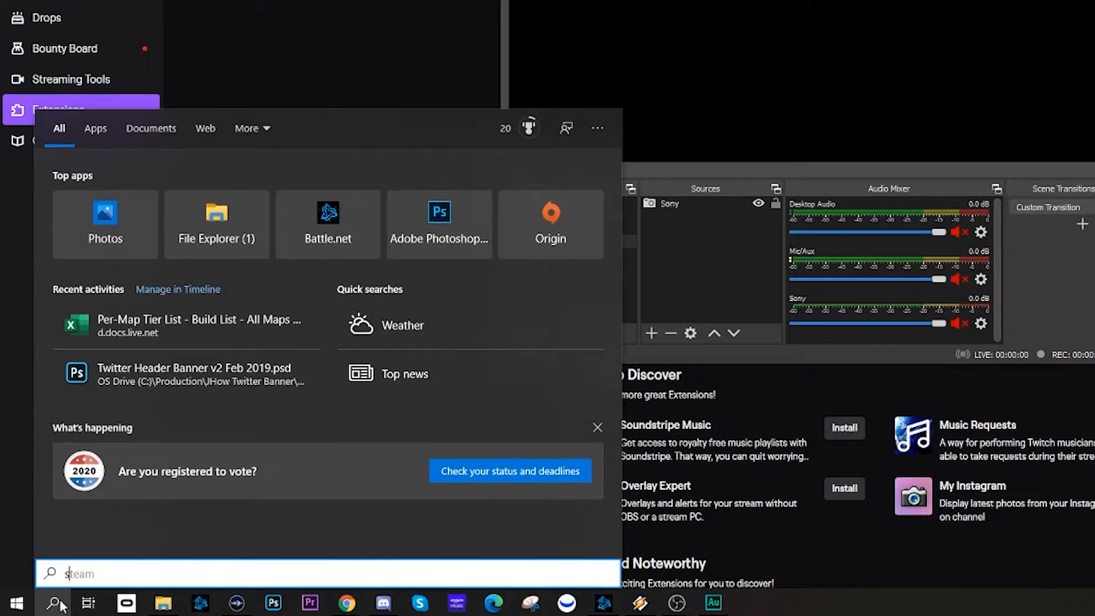
Search Windows for 'sound mixer options' to reach App volume and device preferences.
{"action": "type", "text": "sound mixer options"}
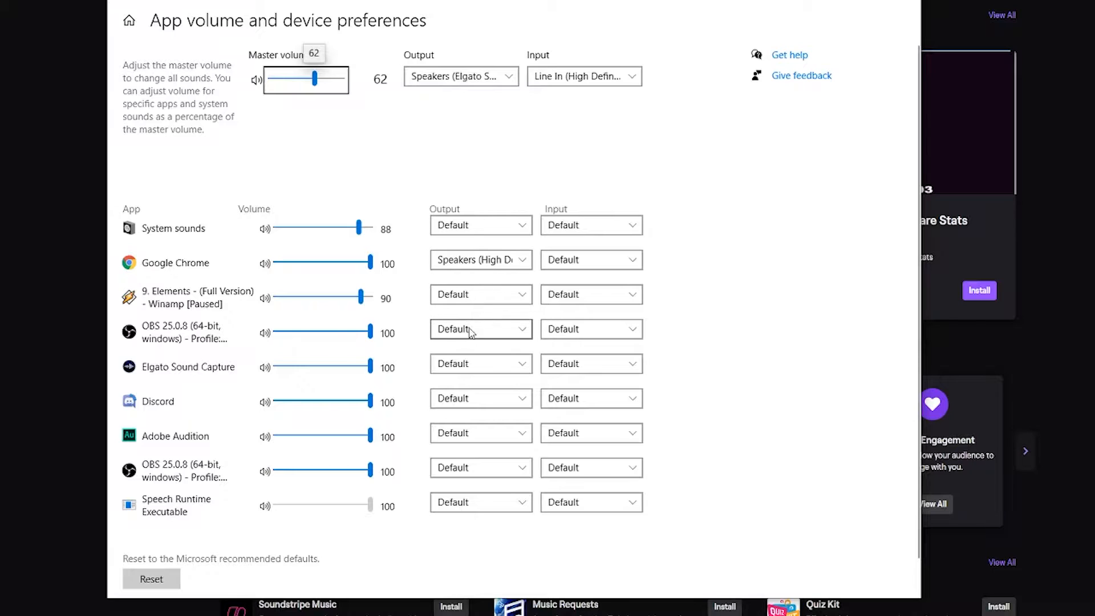
Switch Google Chrome's output from High Definition speakers to the HyperX Cloud Flight Wireless Headset.
{"action": "left_click", "coordinate": [480, 329]}
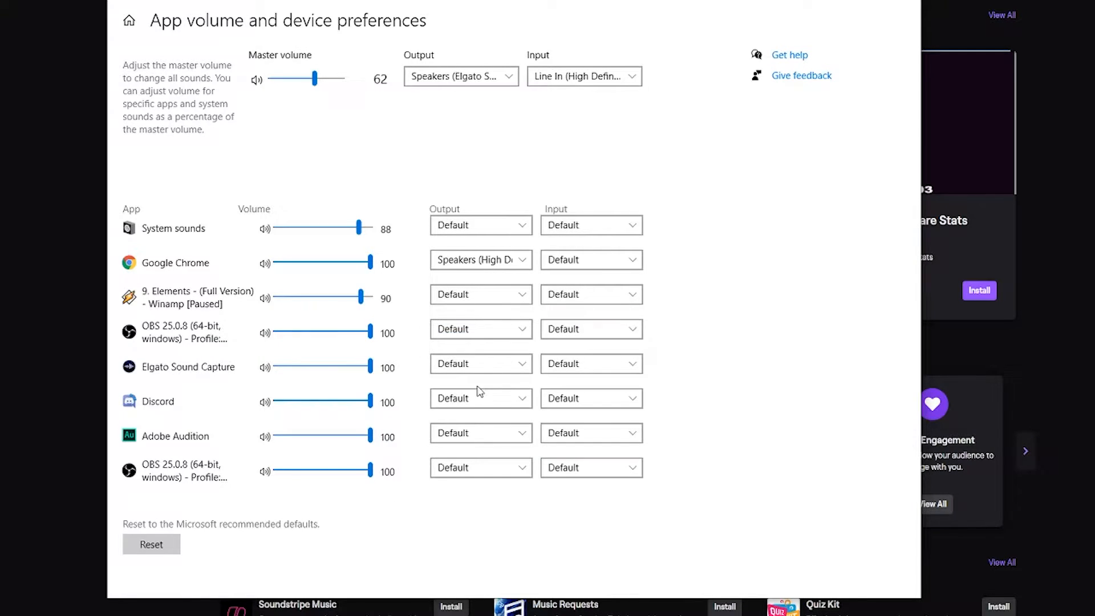
{"action": "left_click", "coordinate": [480, 363]}
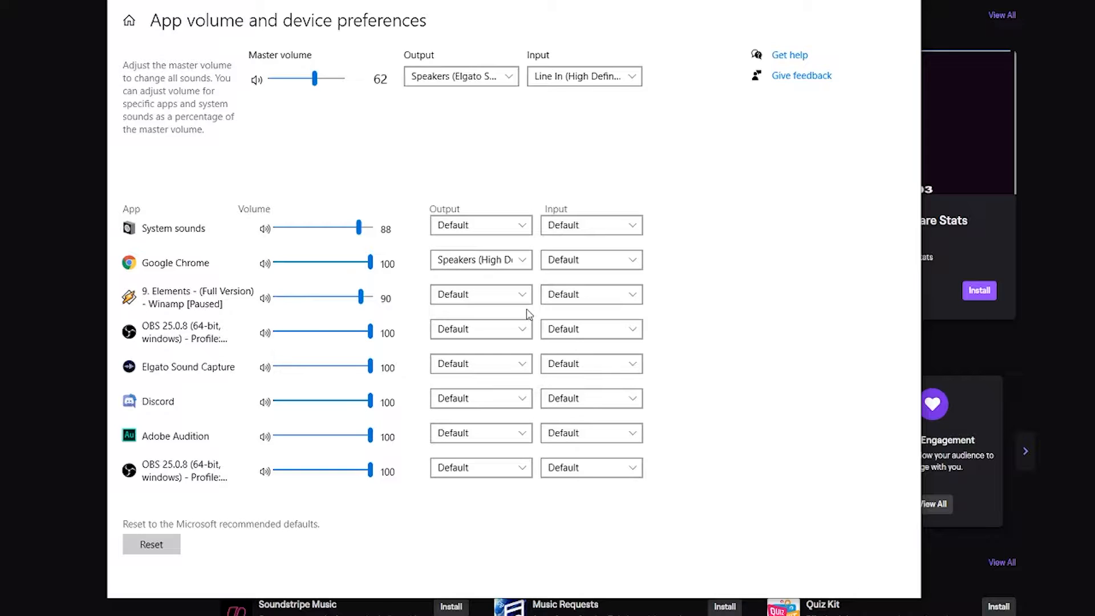
{"action": "left_click", "coordinate": [478, 258]}
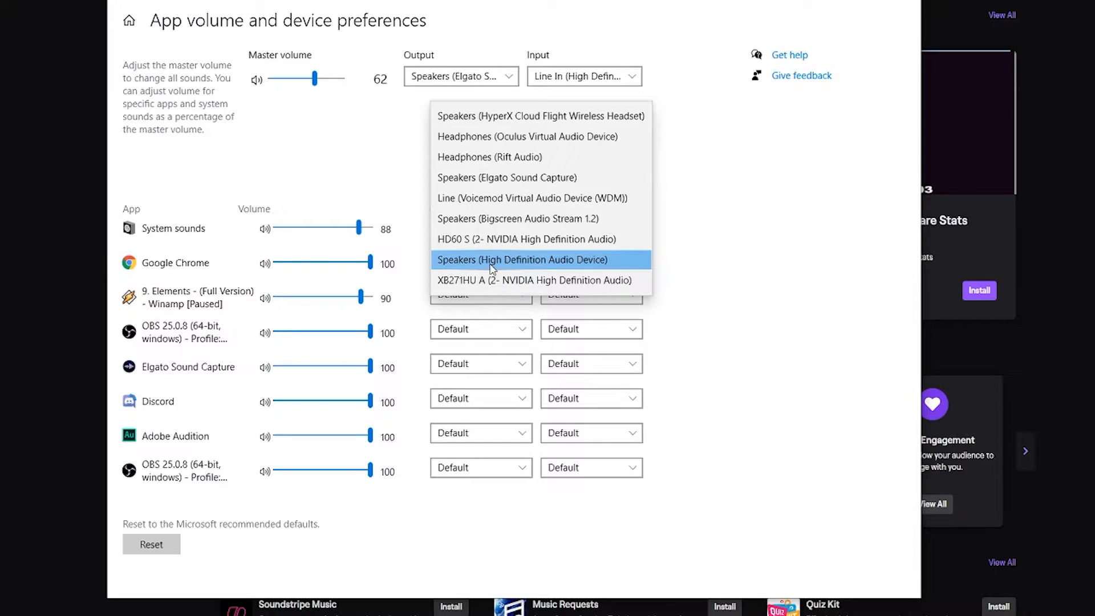
{"action": "left_click", "coordinate": [541, 115]}
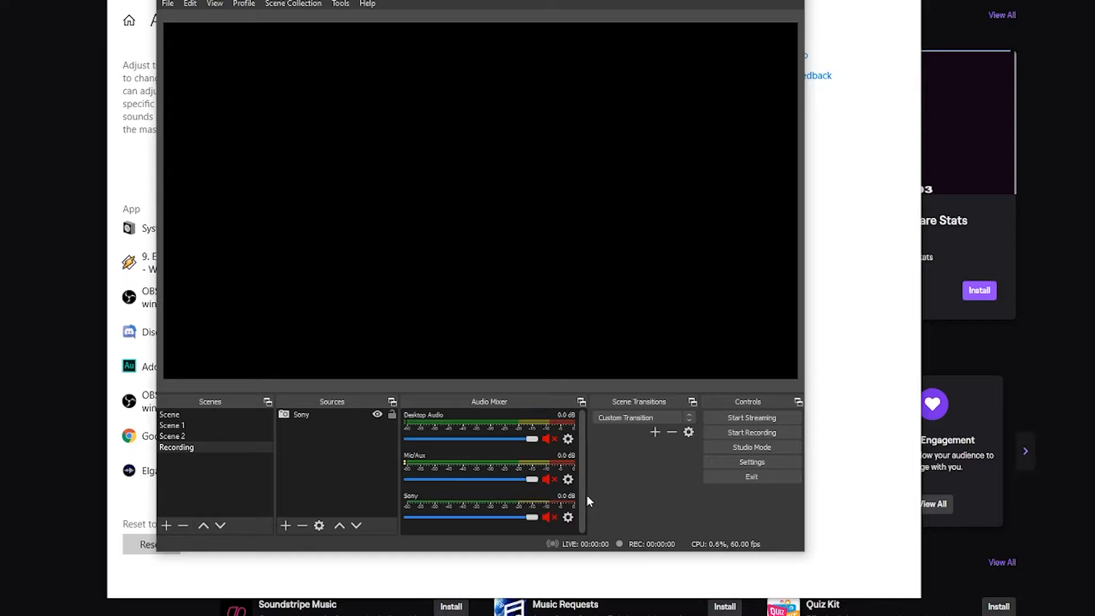
Set the OBS Desktop Audio device to Speakers (High Definition Audio Device).
{"action": "left_click", "coordinate": [568, 439]}
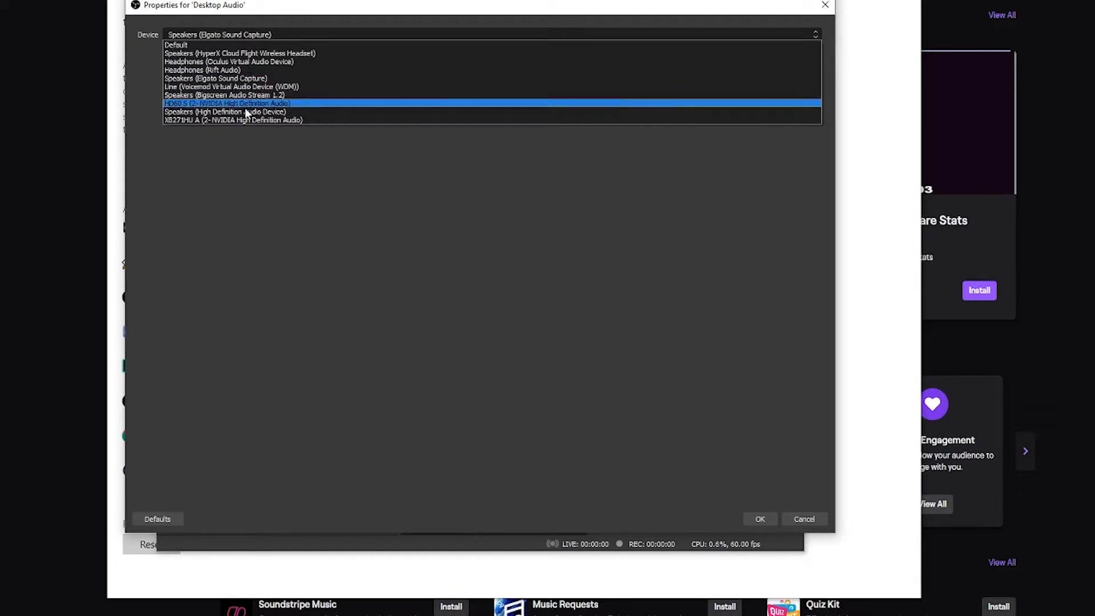
{"action": "left_click", "coordinate": [226, 112]}
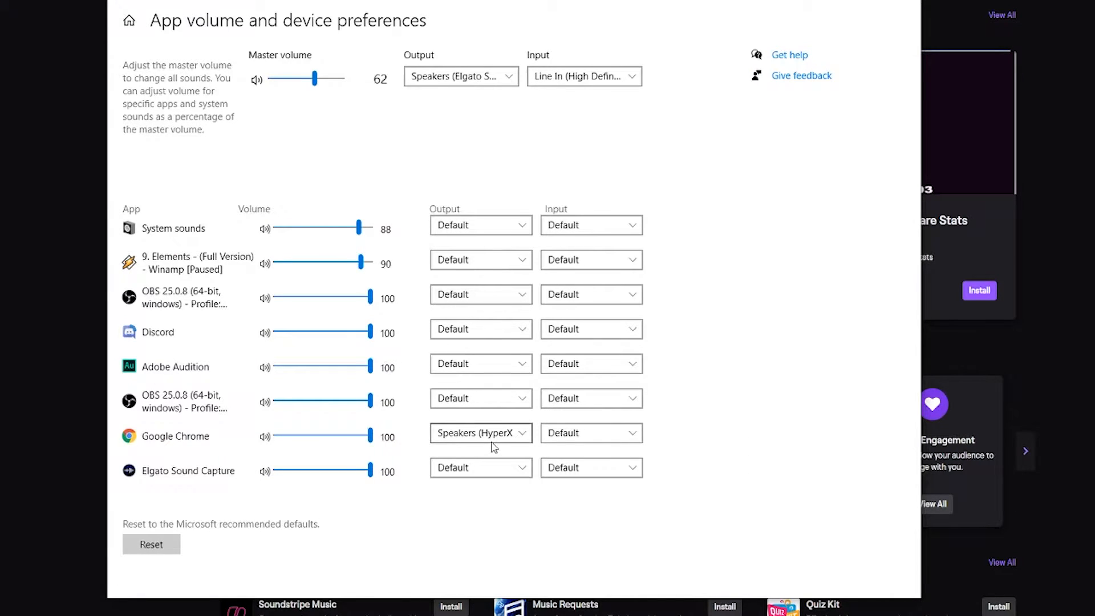
Change Google Chrome's output device from the HyperX headset to Speakers (High Definition Audio Device).
{"action": "left_click", "coordinate": [480, 432]}
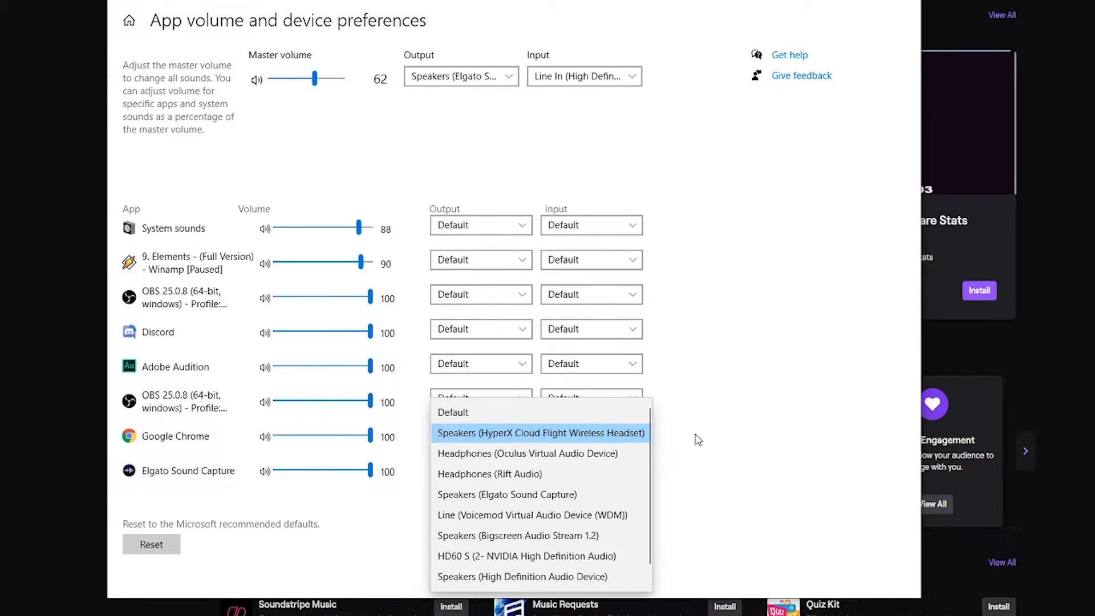
{"action": "left_click", "coordinate": [540, 432]}
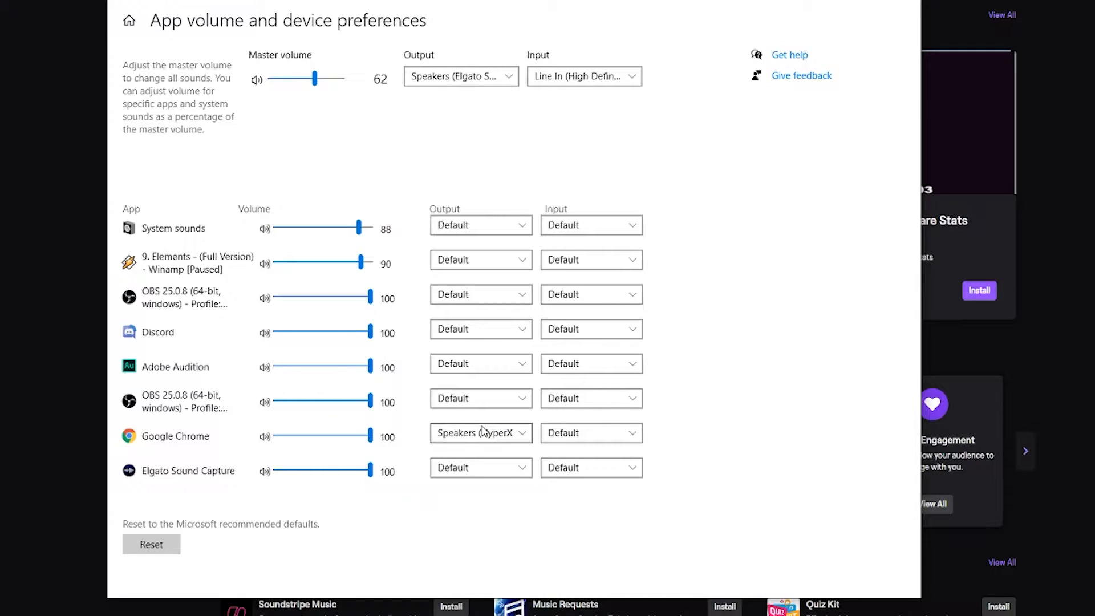
{"action": "left_click", "coordinate": [480, 432]}
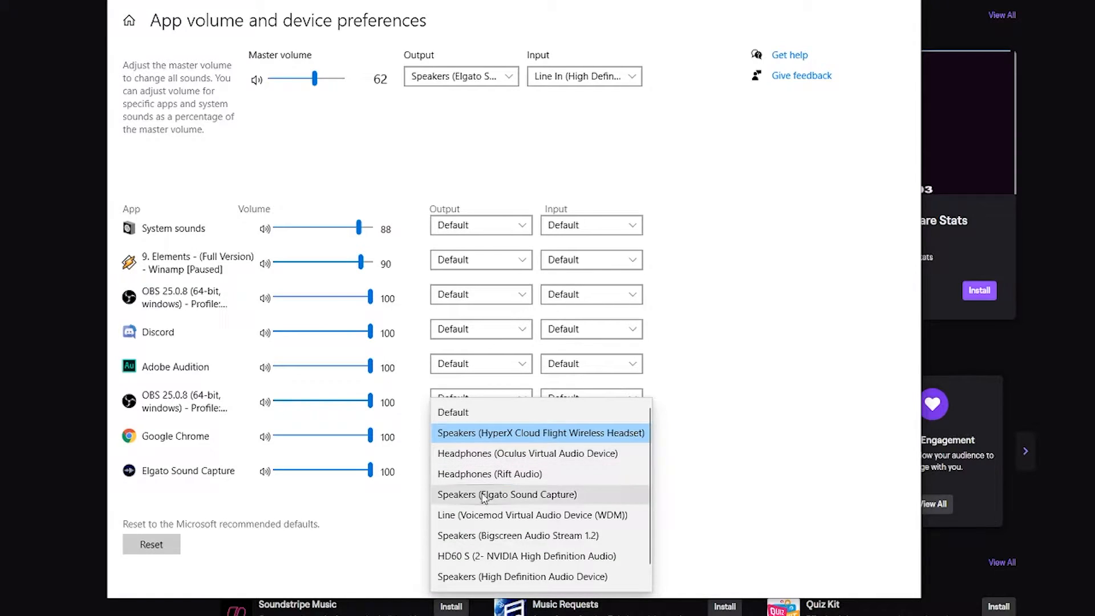
{"action": "scroll", "scroll_direction": "down", "scroll_amount": 3}
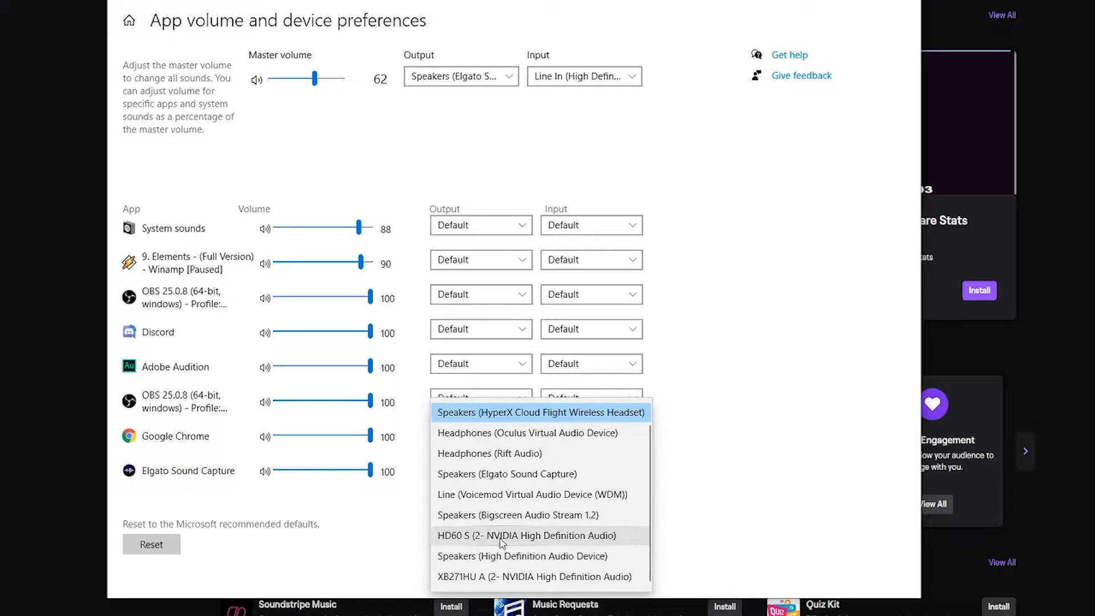
{"action": "left_click", "coordinate": [521, 556]}
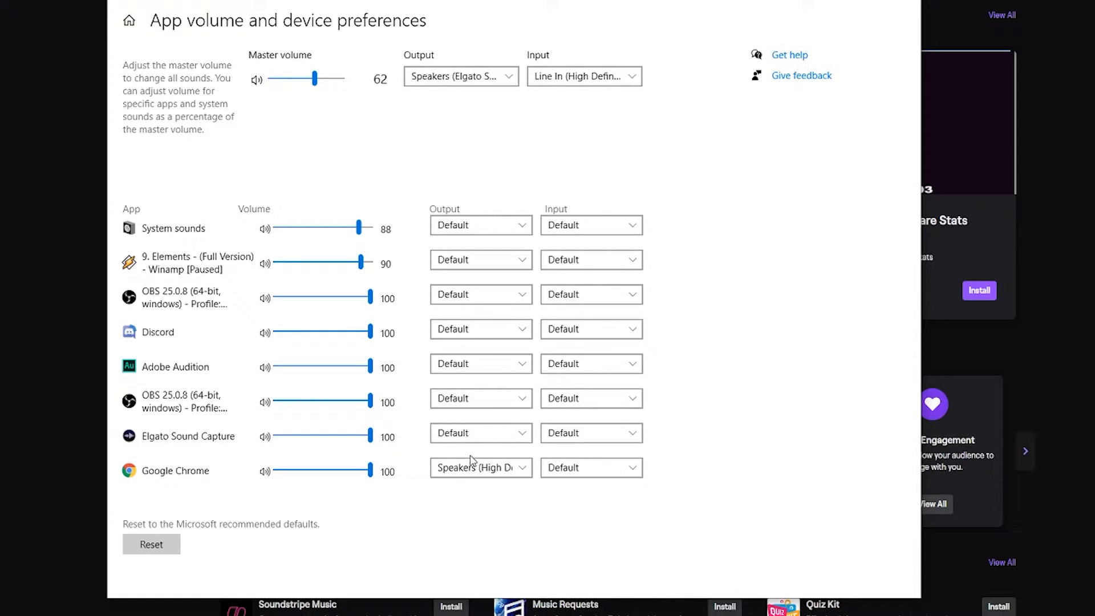
{"action": "left_click", "coordinate": [480, 467]}
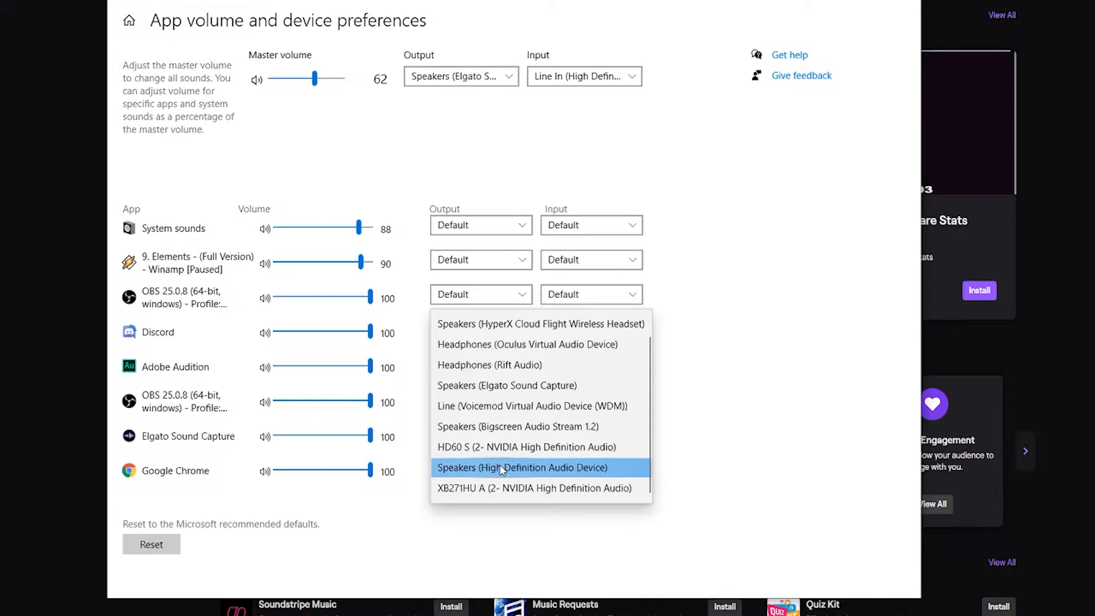
{"action": "left_click", "coordinate": [522, 466]}
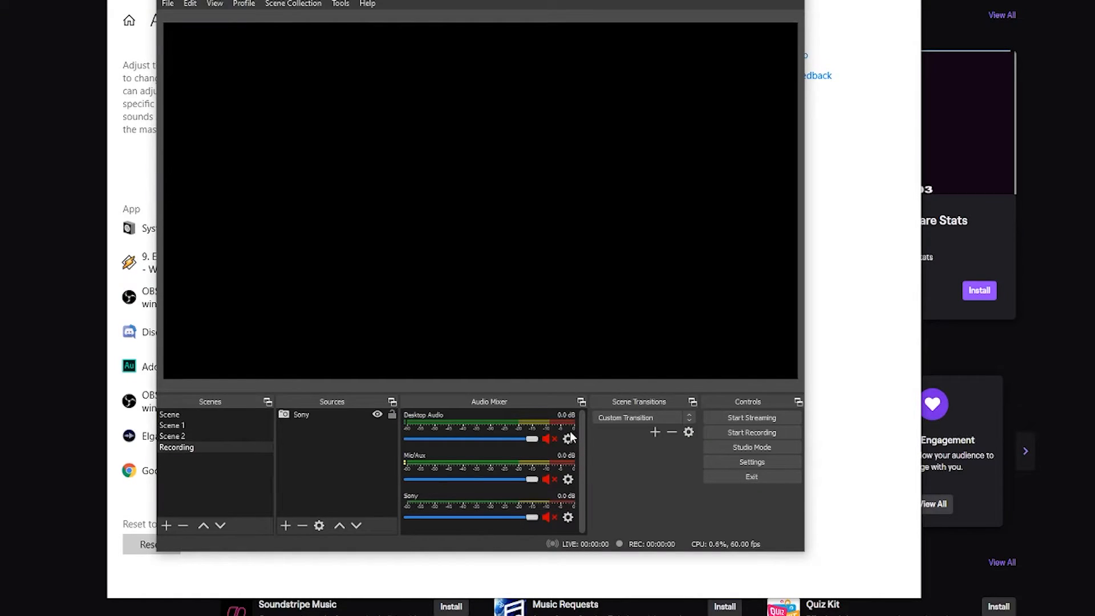
Check that Desktop Audio Properties show Speakers (High Definition Audio Device), then confirm with OK.
{"action": "left_click", "coordinate": [568, 440]}
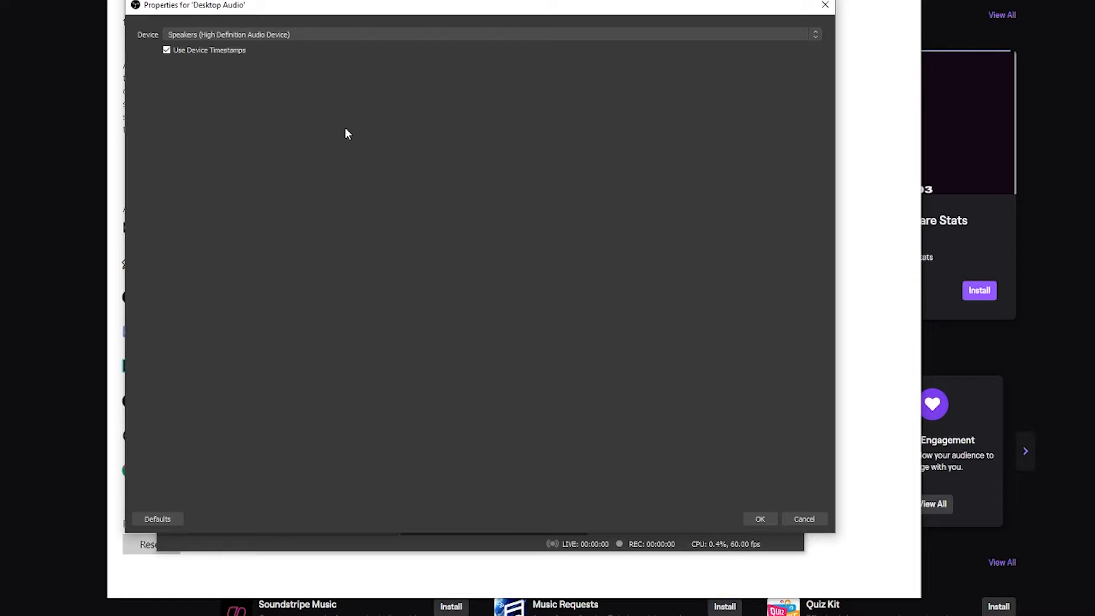
{"action": "mouse_move", "coordinate": [768, 518]}
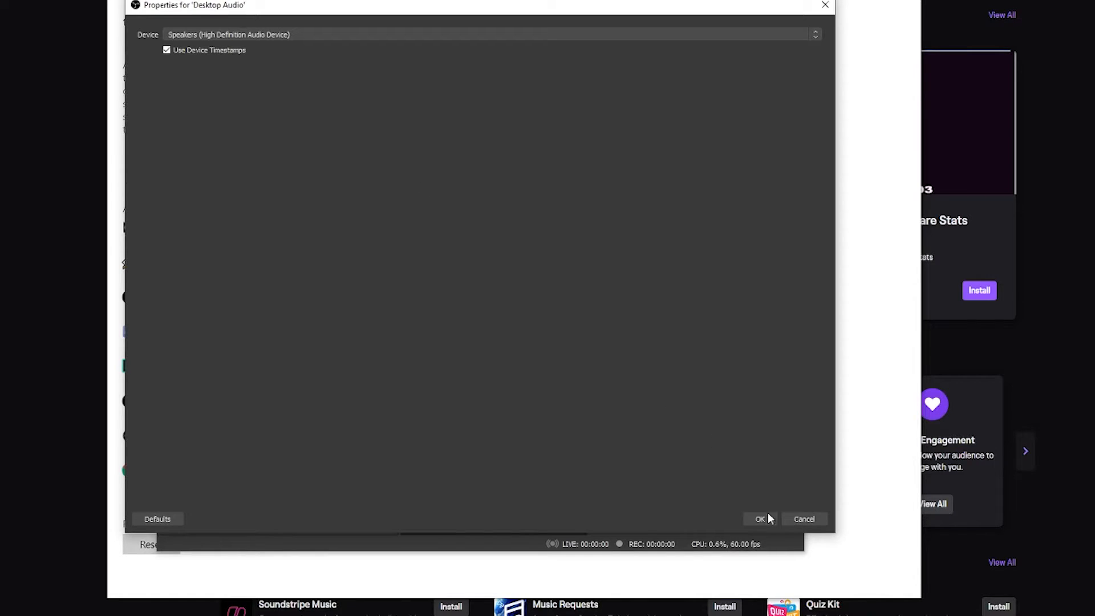
{"action": "left_click", "coordinate": [758, 519]}
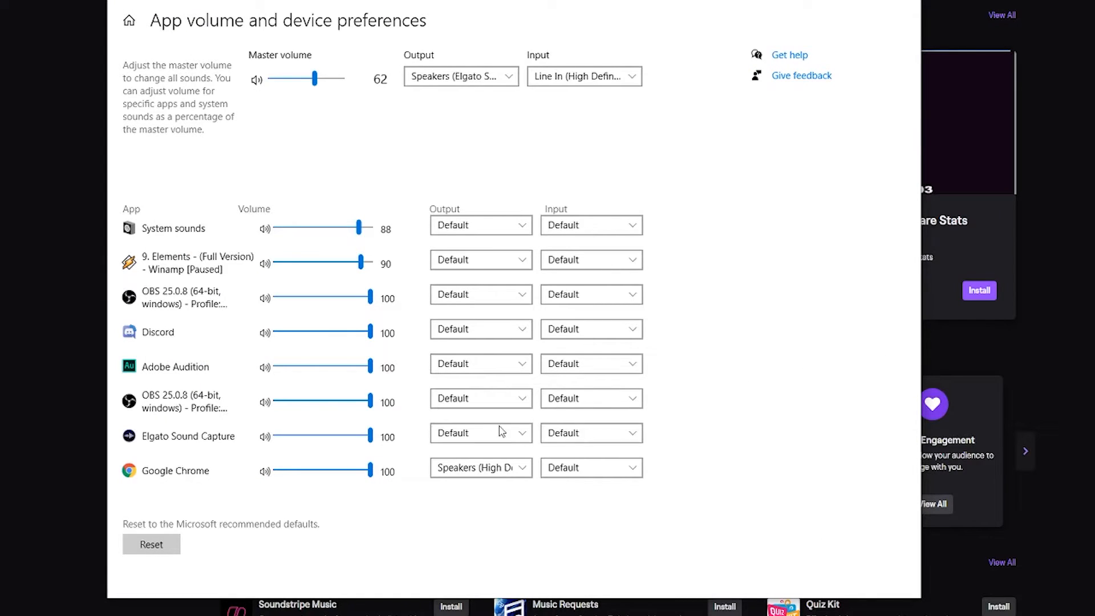
{"action": "left_click", "coordinate": [479, 432]}
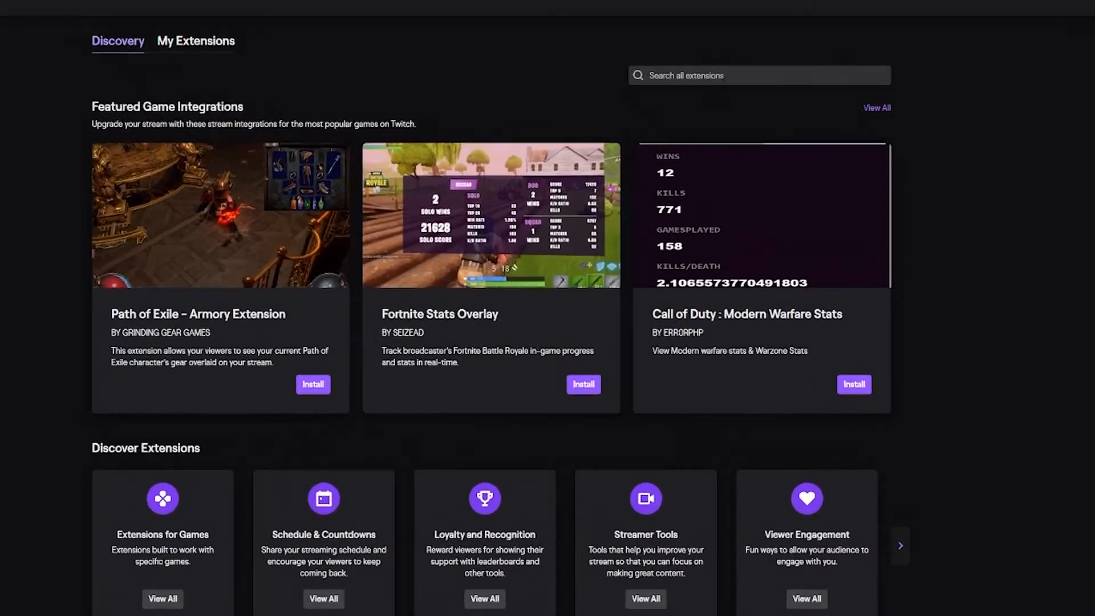
Search the Twitch extensions catalogue for 'amazon m'.
{"action": "type", "text": "amazon m"}
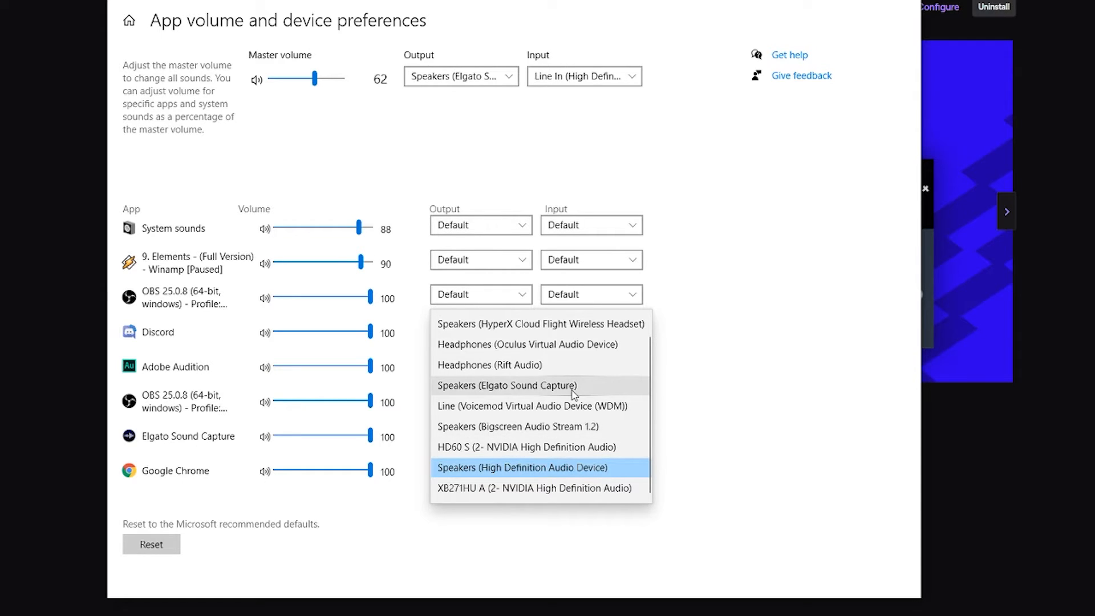
{"action": "mouse_move", "coordinate": [550, 463]}
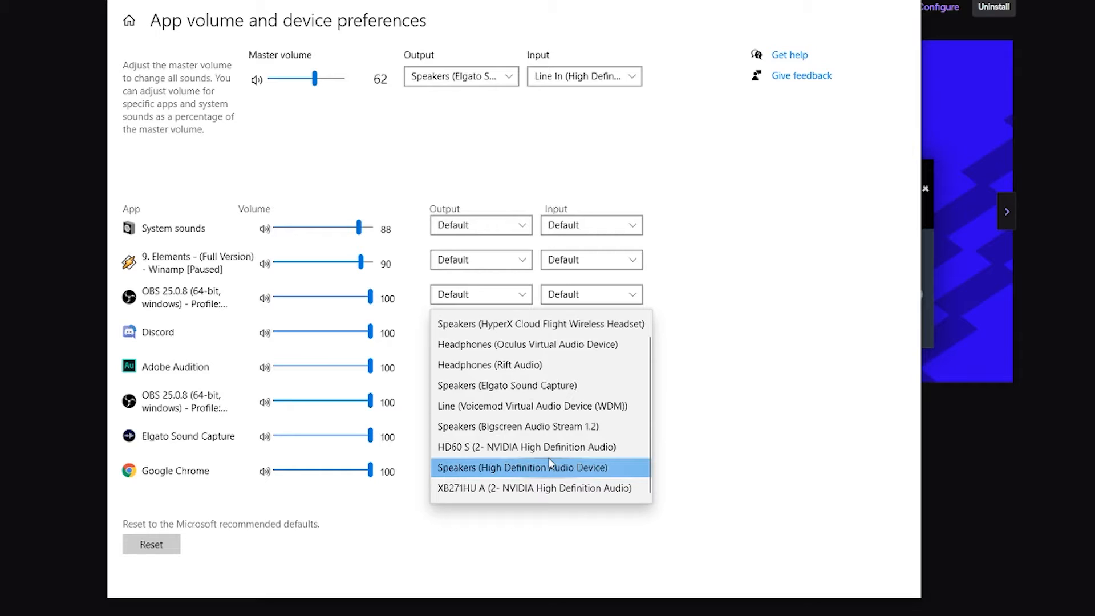
{"action": "mouse_move", "coordinate": [512, 465]}
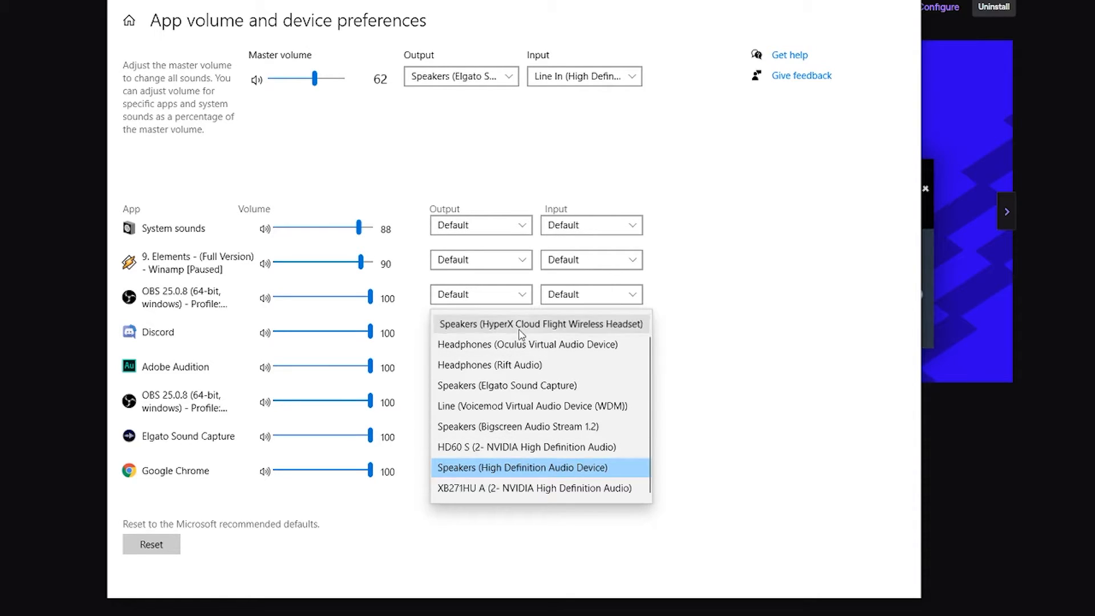
Close OBS's output device list in Windows Settings, leaving it on Default.
{"action": "left_click", "coordinate": [540, 323]}
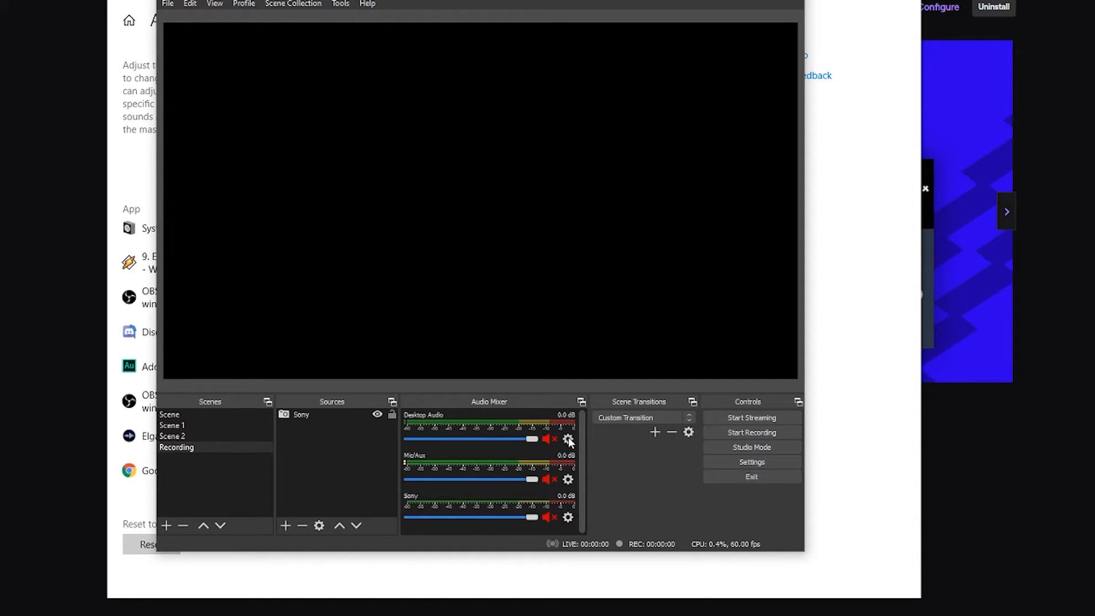
Open Desktop Audio properties and inspect its capture device choices, still High Definition speakers.
{"action": "left_click", "coordinate": [568, 440]}
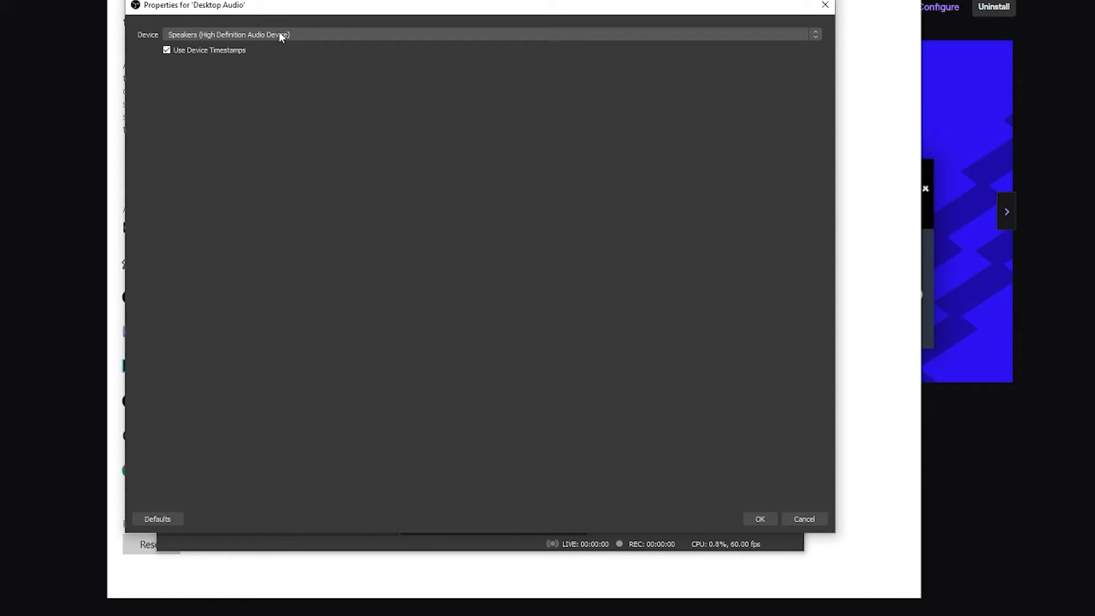
{"action": "left_click", "coordinate": [759, 518]}
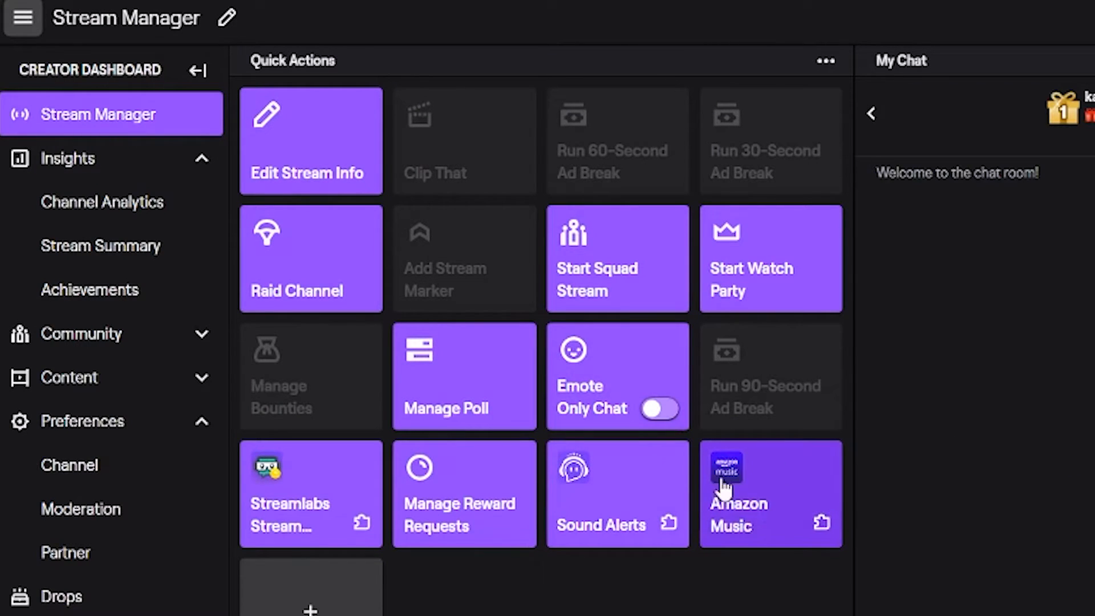
{"action": "mouse_move", "coordinate": [792, 509]}
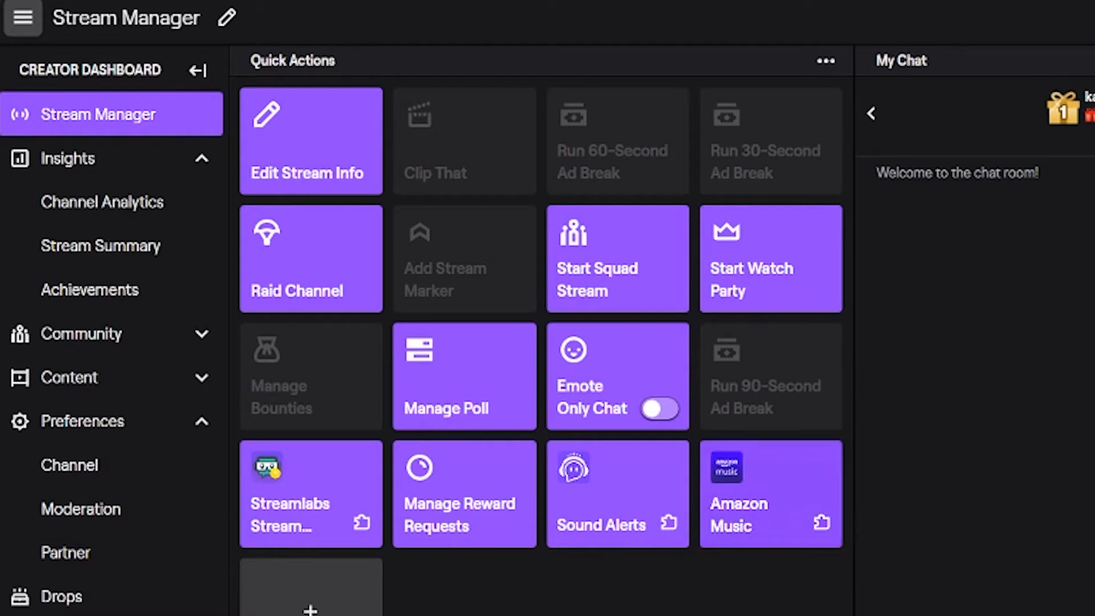
Launch Amazon Music, confirm it's excluded from stream audio, skip bounties, and open its web player.
{"action": "left_click", "coordinate": [770, 494]}
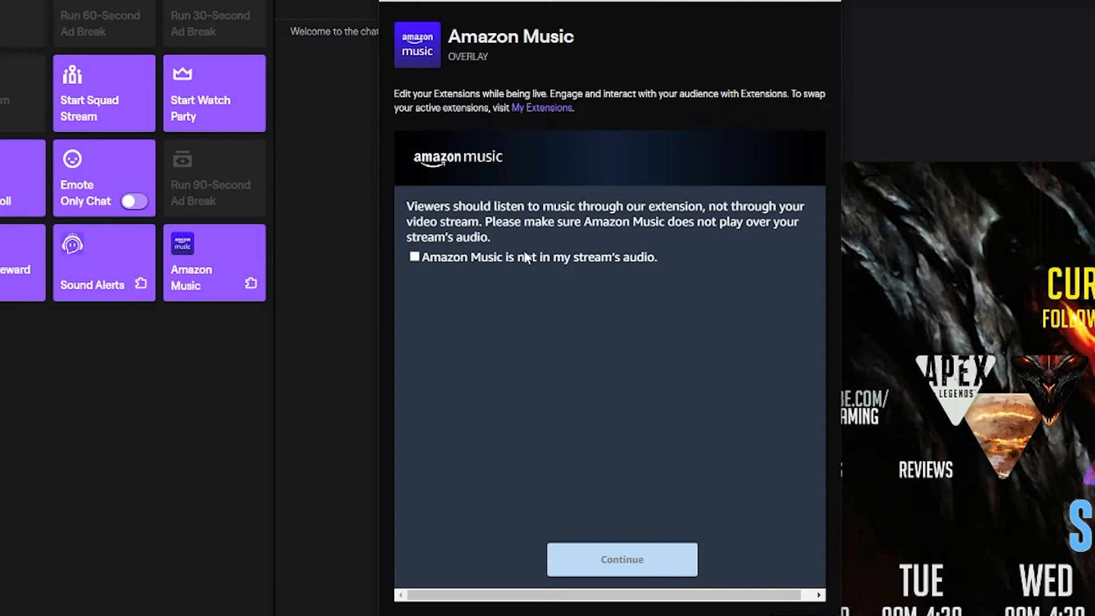
{"action": "mouse_move", "coordinate": [520, 269]}
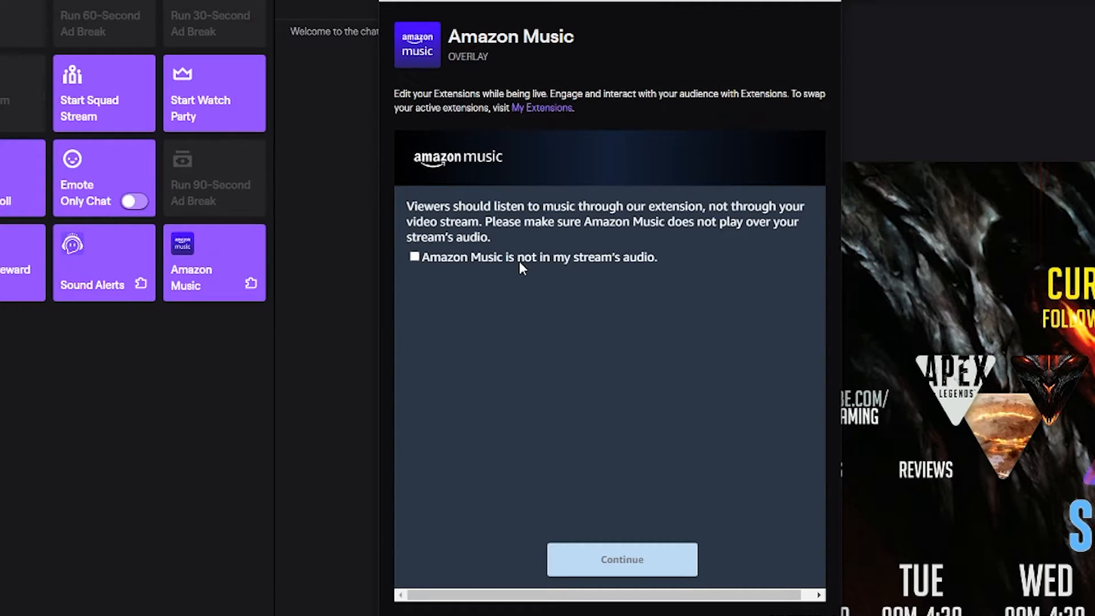
{"action": "mouse_move", "coordinate": [523, 267]}
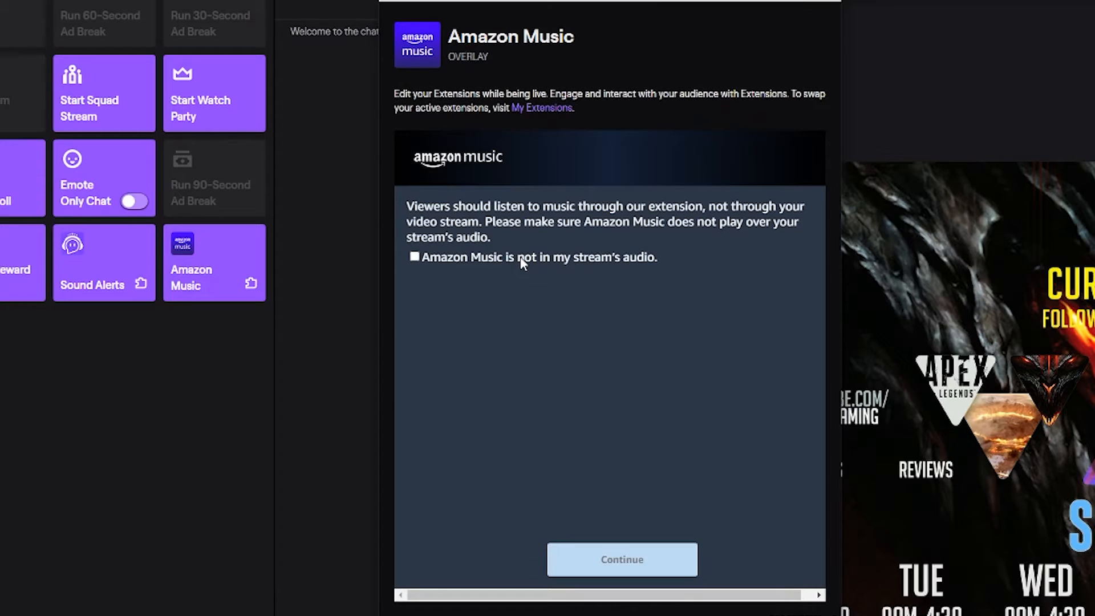
{"action": "left_click", "coordinate": [414, 257]}
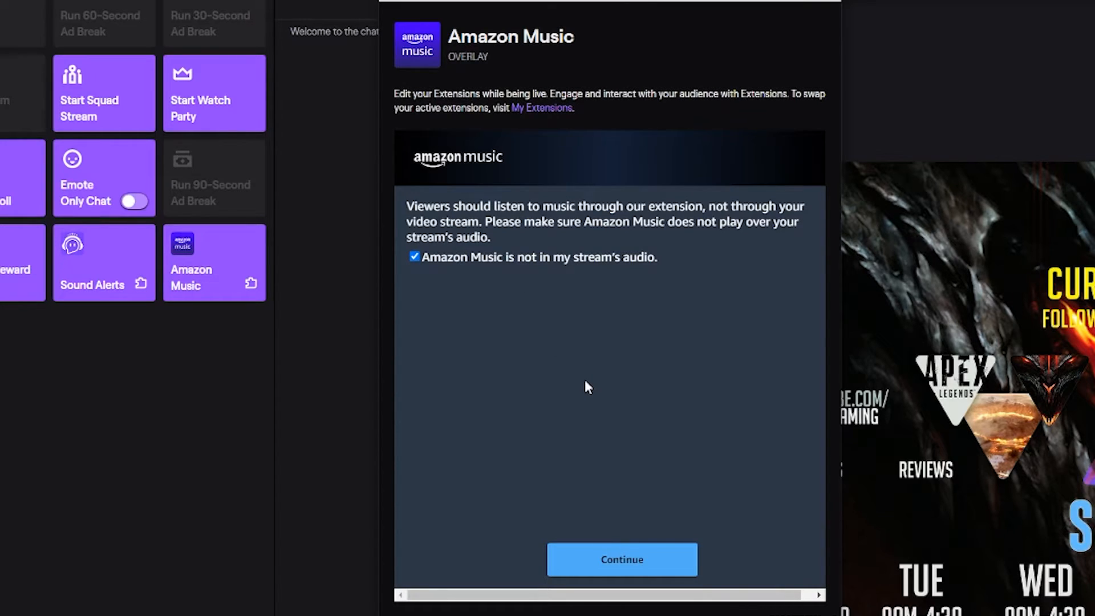
{"action": "mouse_move", "coordinate": [635, 452]}
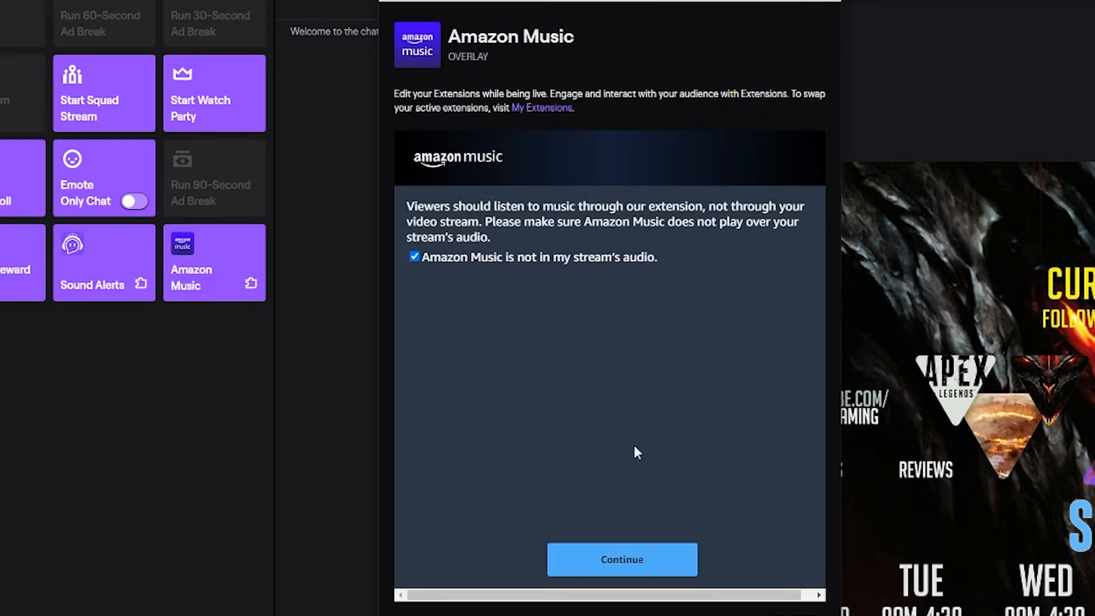
{"action": "left_click", "coordinate": [620, 560]}
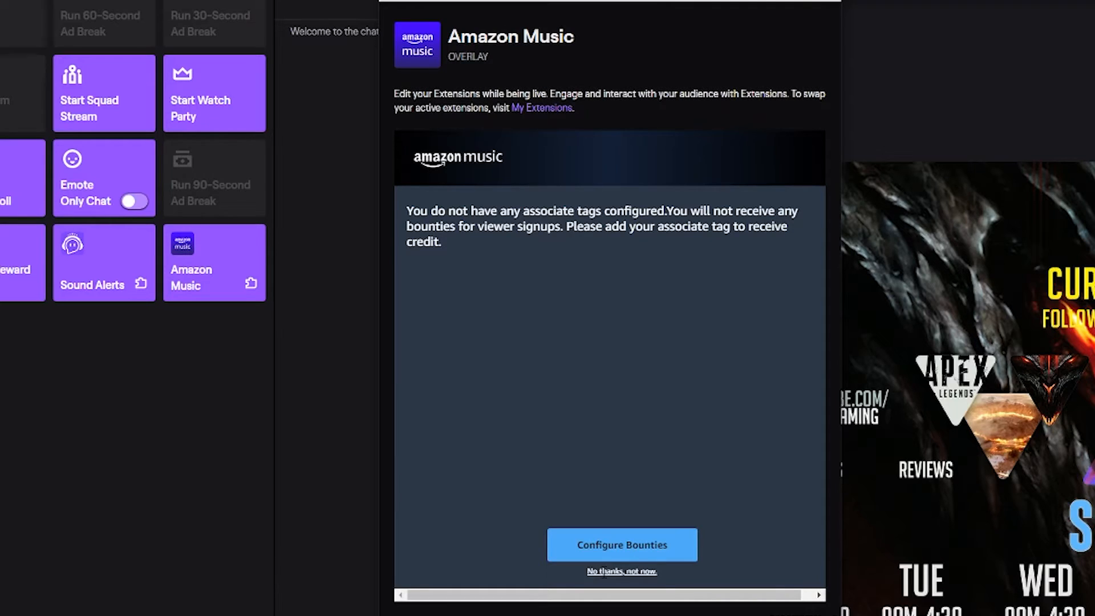
{"action": "left_click", "coordinate": [620, 570]}
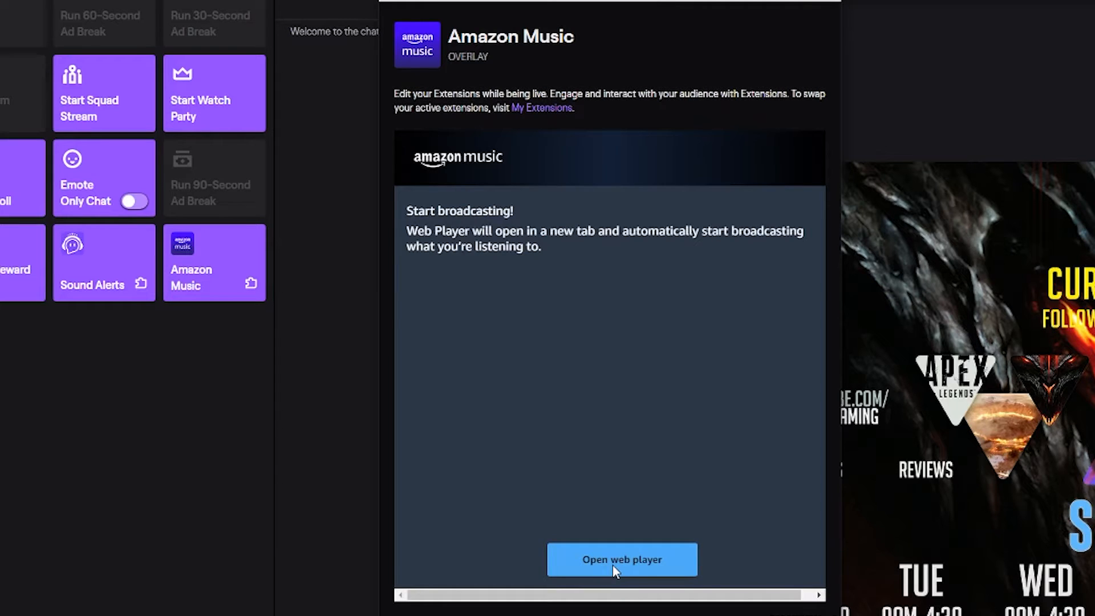
{"action": "left_click", "coordinate": [621, 560]}
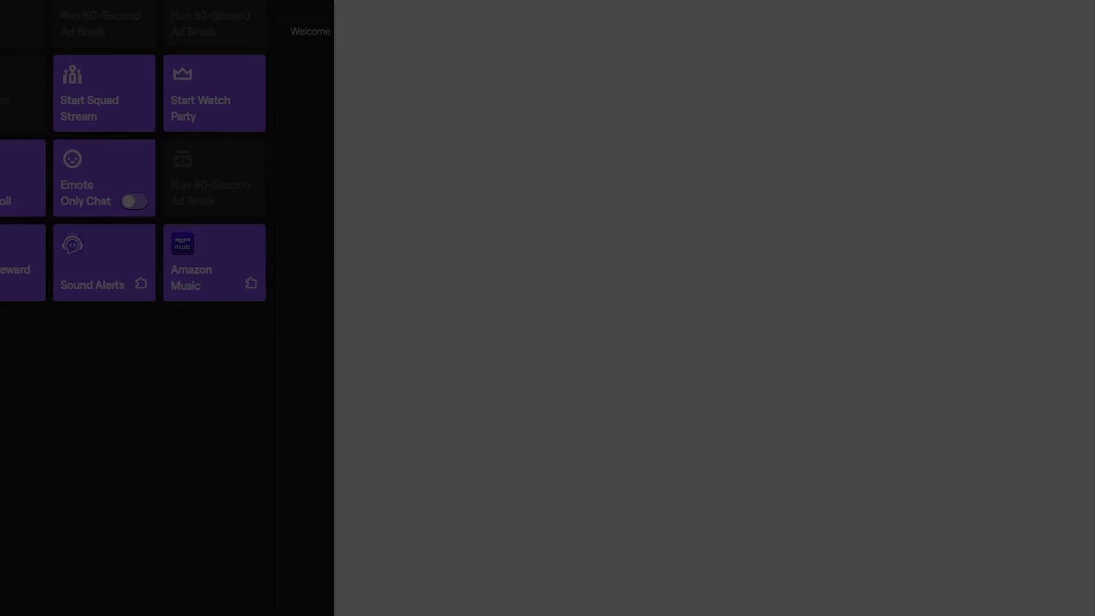
{"action": "left_click", "coordinate": [214, 277]}
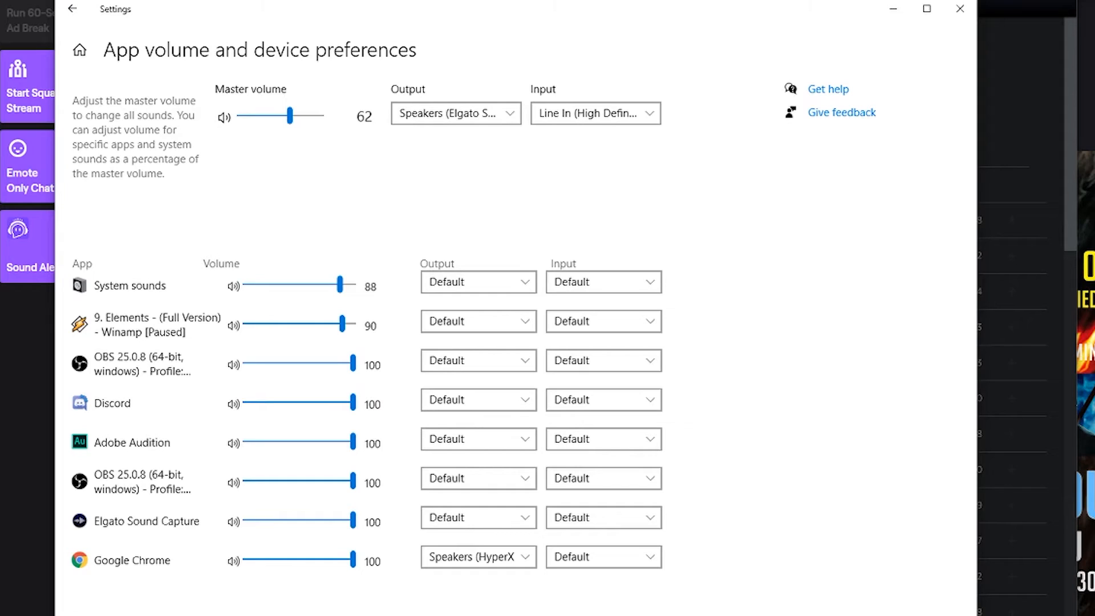
{"action": "mouse_move", "coordinate": [491, 433]}
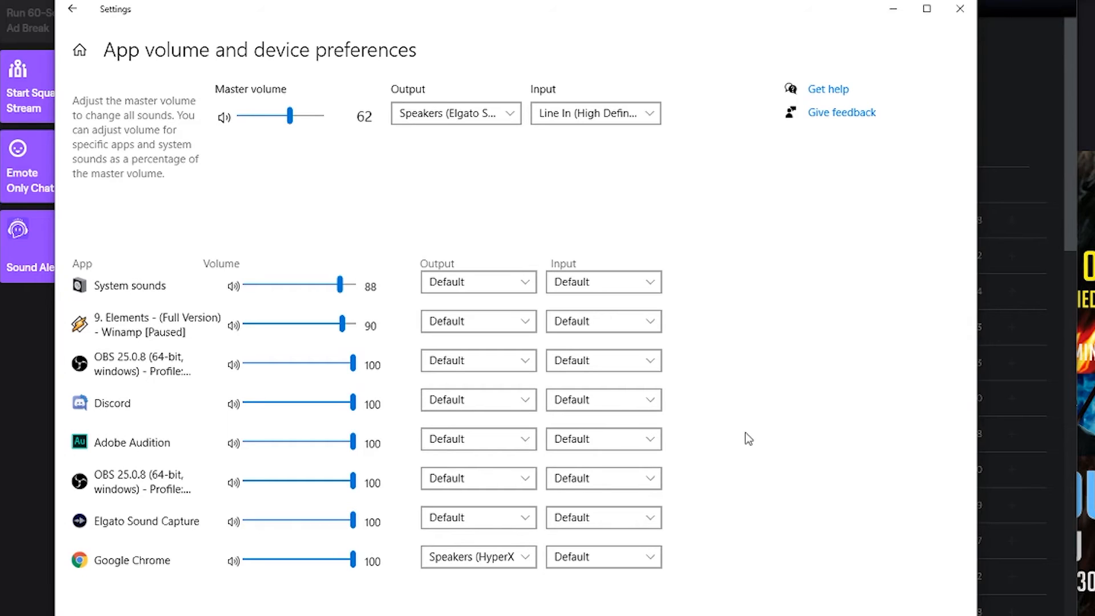
{"action": "mouse_move", "coordinate": [694, 214]}
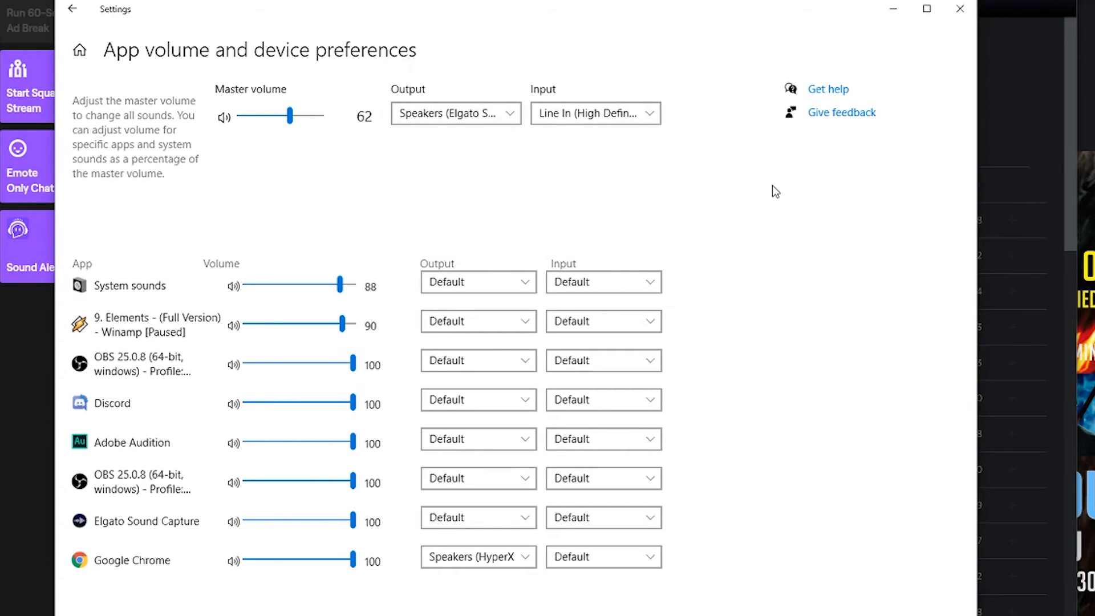
{"action": "left_click", "coordinate": [455, 113]}
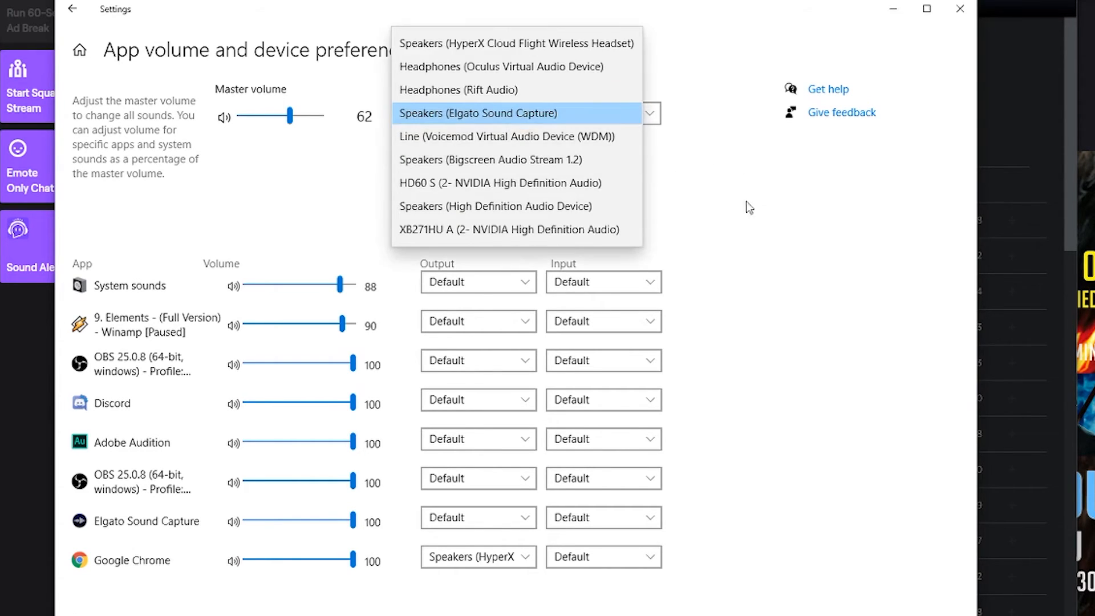
{"action": "left_click", "coordinate": [479, 112]}
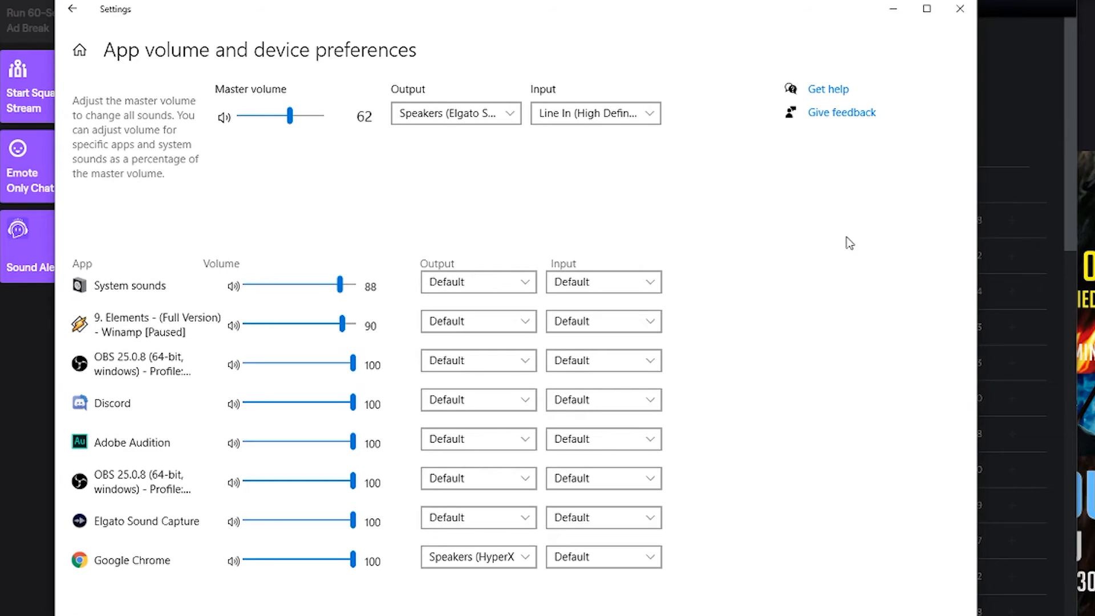
{"action": "mouse_move", "coordinate": [563, 475]}
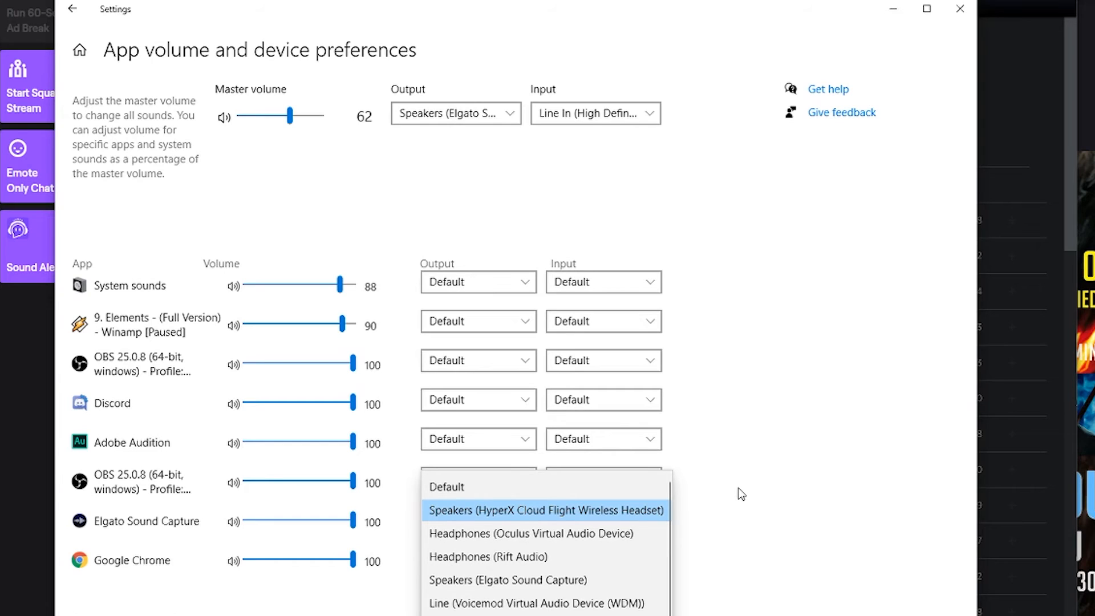
{"action": "left_click", "coordinate": [546, 510]}
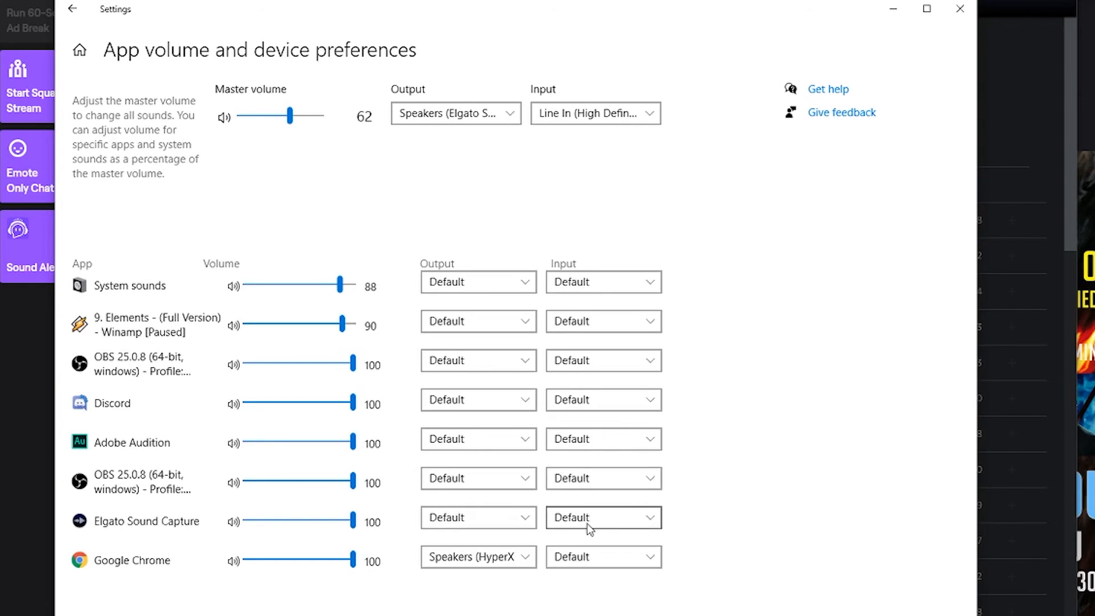